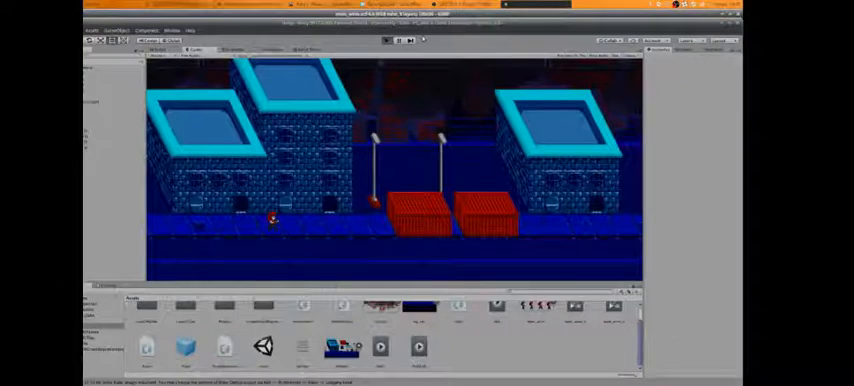
Step: Open the Firefox tab with the Toro Hjemmelaget Pizzabunn product photo and scroll through it
{"action": "left_click", "coordinate": [398, 40]}
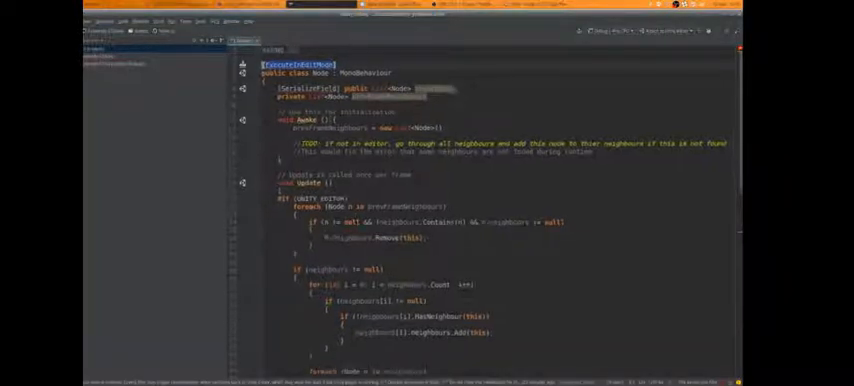
{"action": "scroll", "scroll_direction": "down", "scroll_amount": 3}
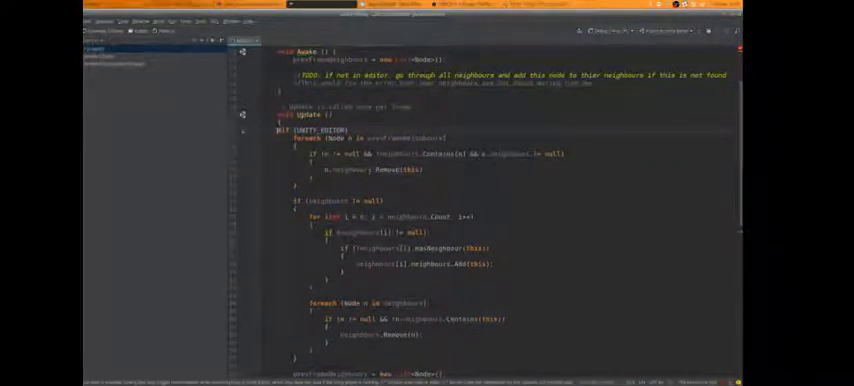
{"action": "scroll", "scroll_direction": "down", "scroll_amount": 3}
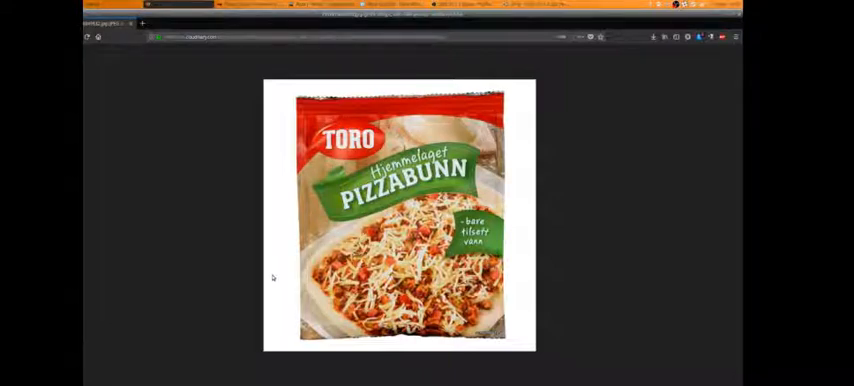
{"action": "mouse_move", "coordinate": [244, 68]}
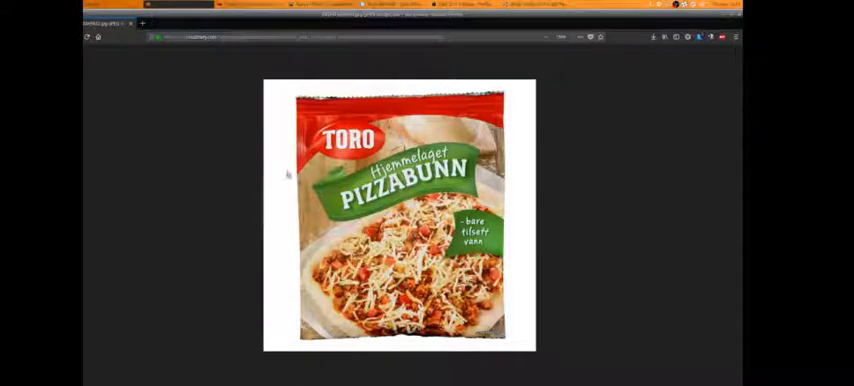
{"action": "mouse_move", "coordinate": [223, 98]}
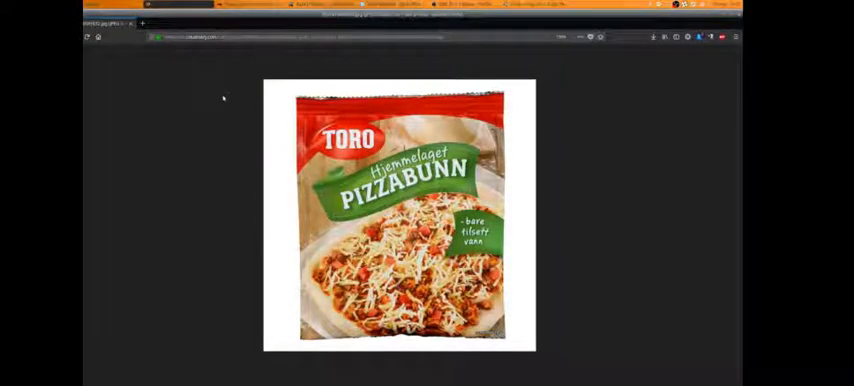